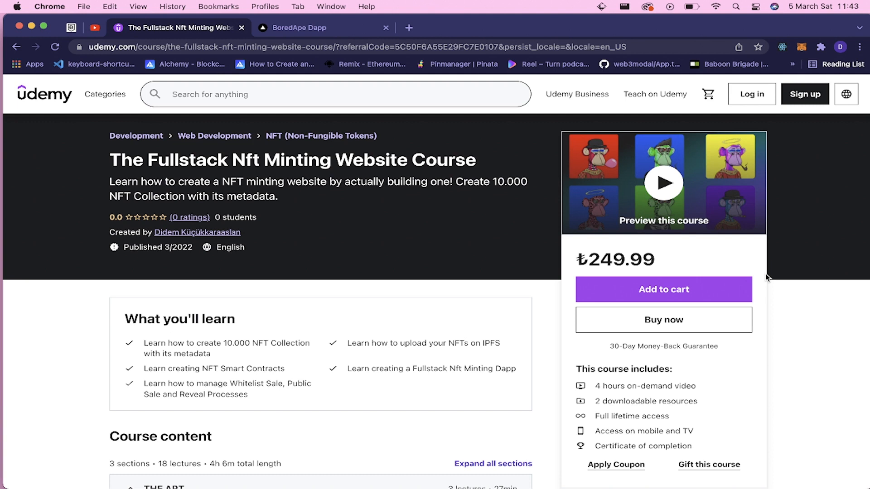
mouse_move(423, 295)
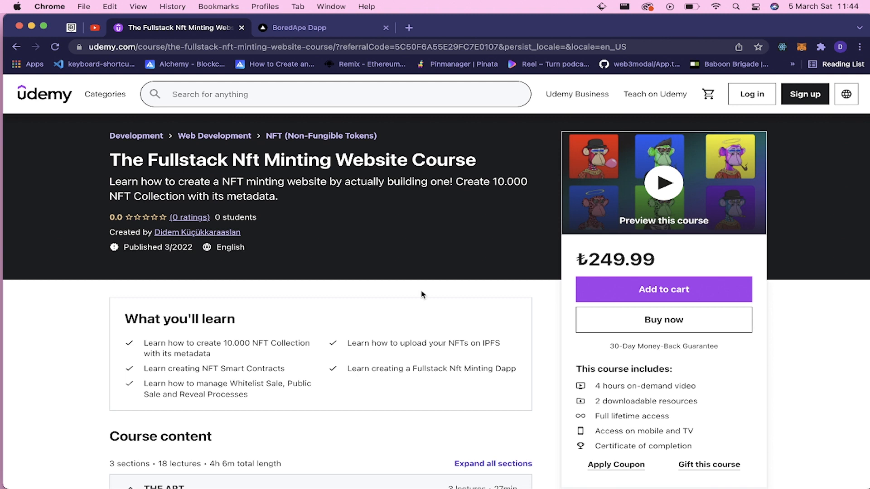
- Scroll down to the What you'll learn and Course content sections
scroll("down", 3)
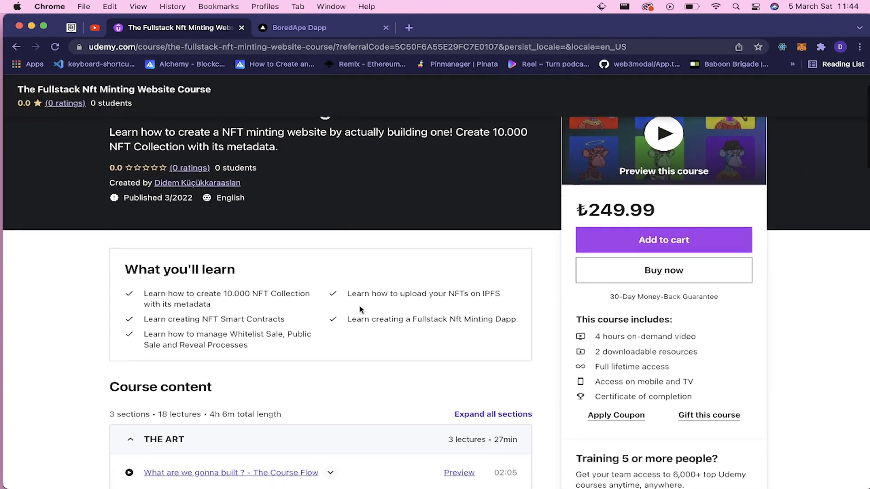
scroll("down", 3)
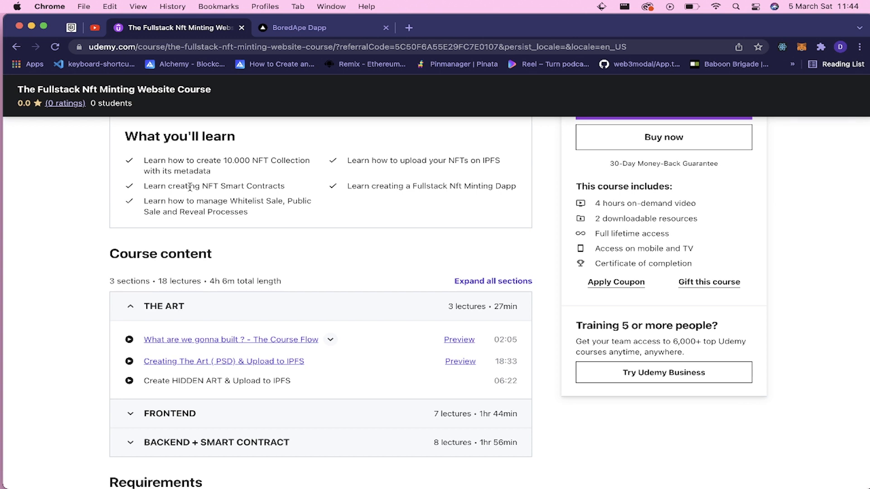
mouse_move(189, 195)
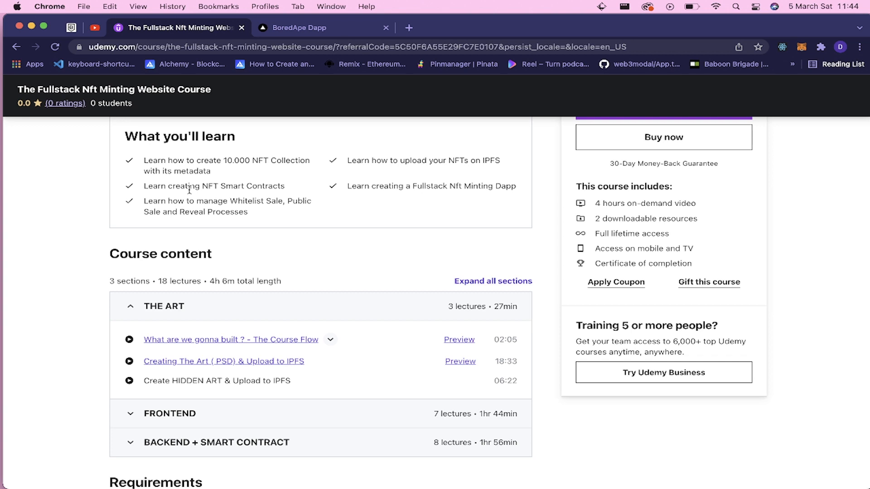
mouse_move(425, 169)
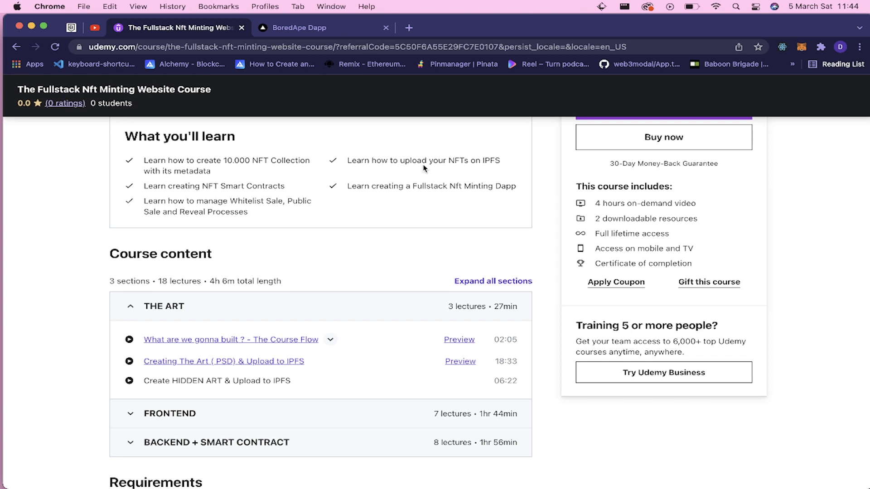
mouse_move(465, 170)
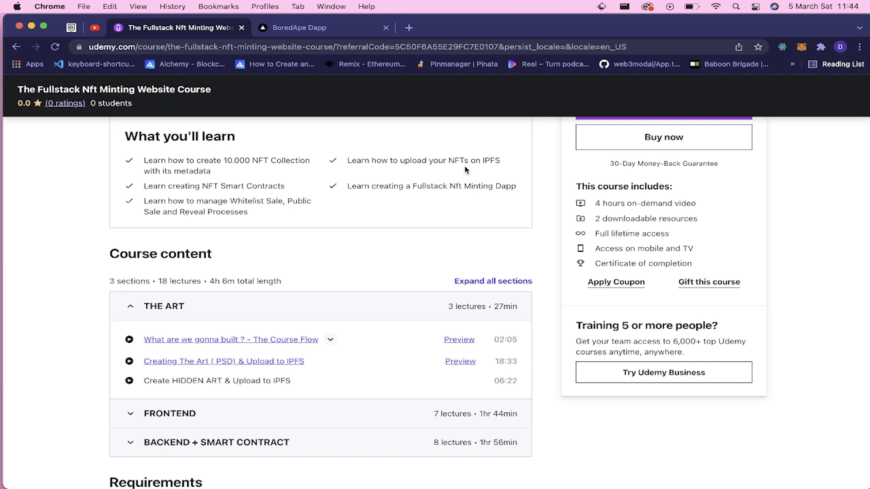
mouse_move(402, 203)
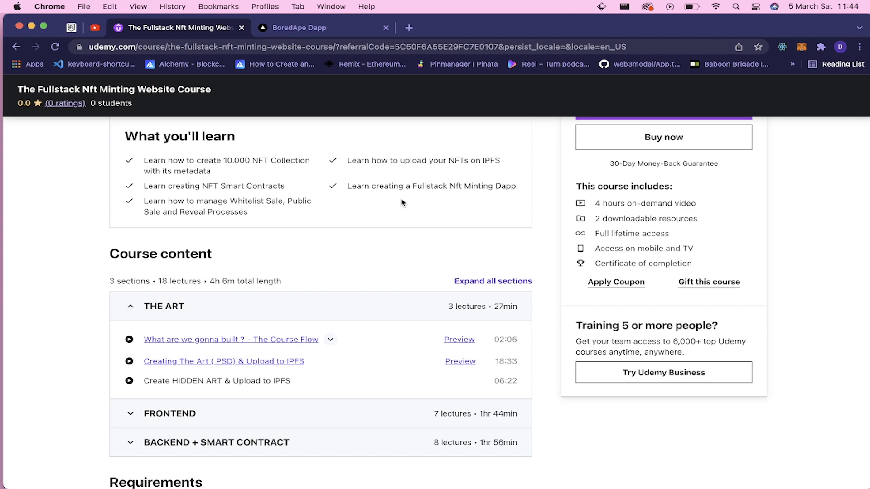
- Scroll the course outline to show the seven FRONTEND lectures
scroll("down", 3)
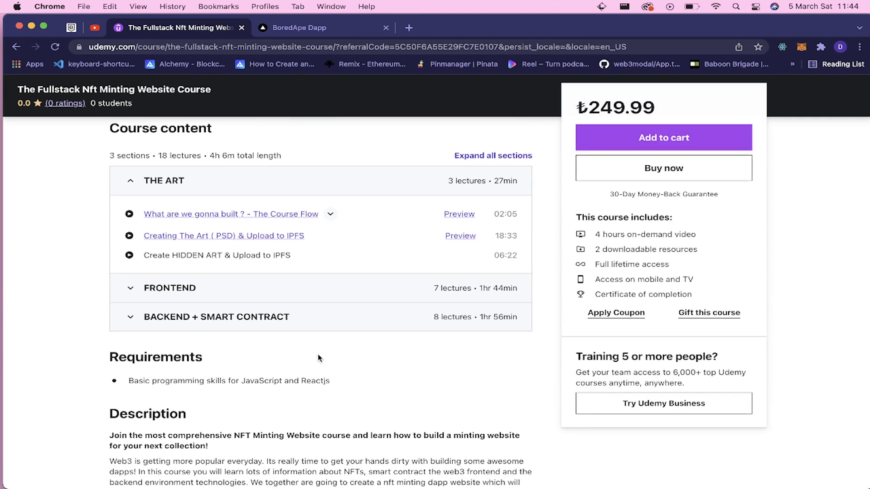
mouse_move(256, 196)
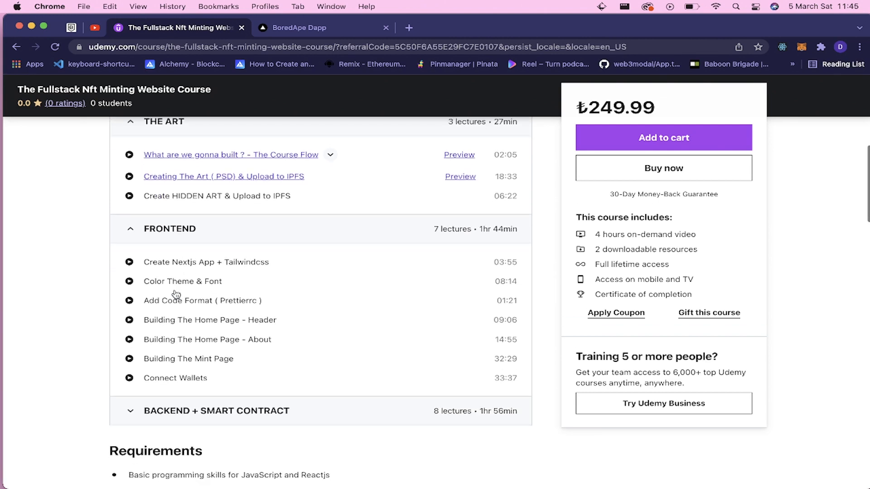
scroll("down", 3)
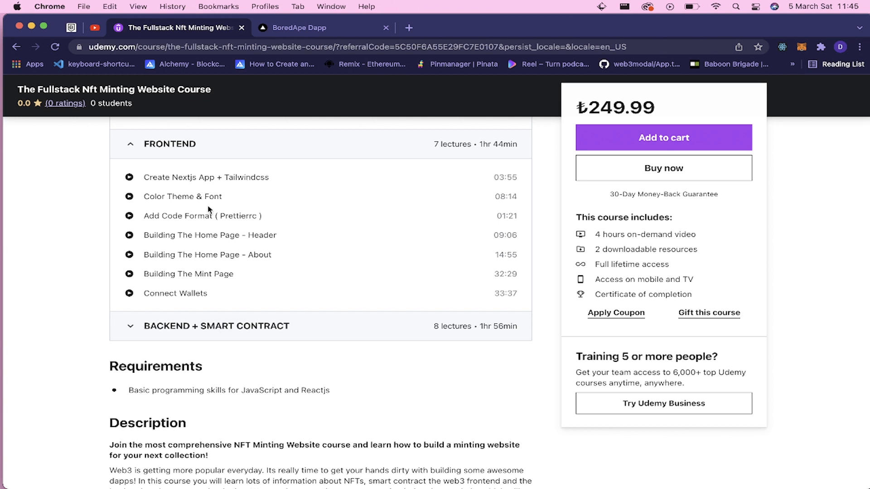
mouse_move(200, 197)
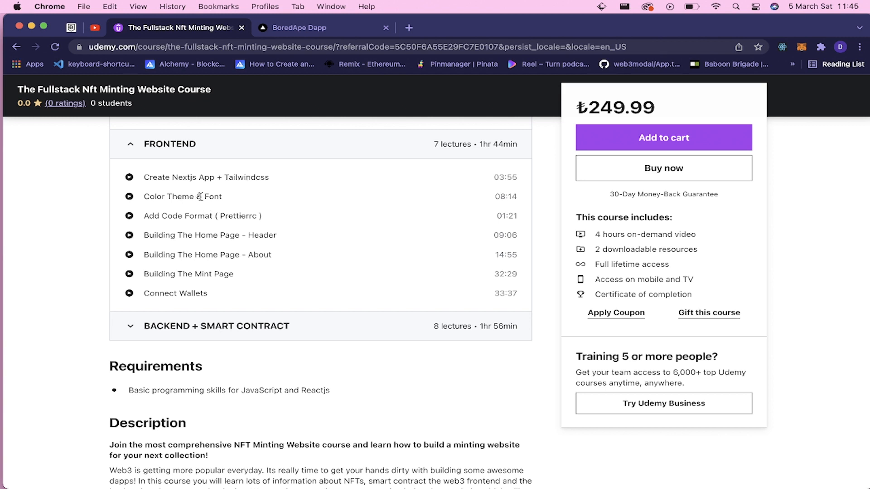
mouse_move(195, 258)
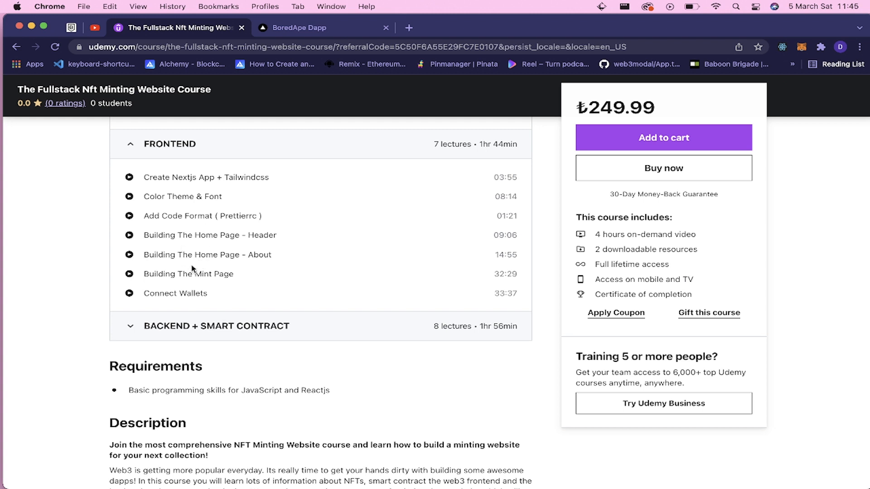
mouse_move(203, 274)
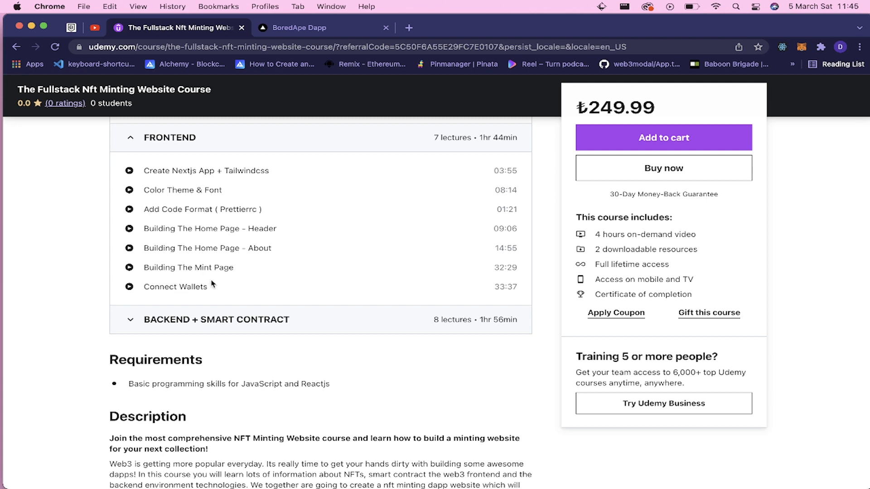
mouse_move(168, 287)
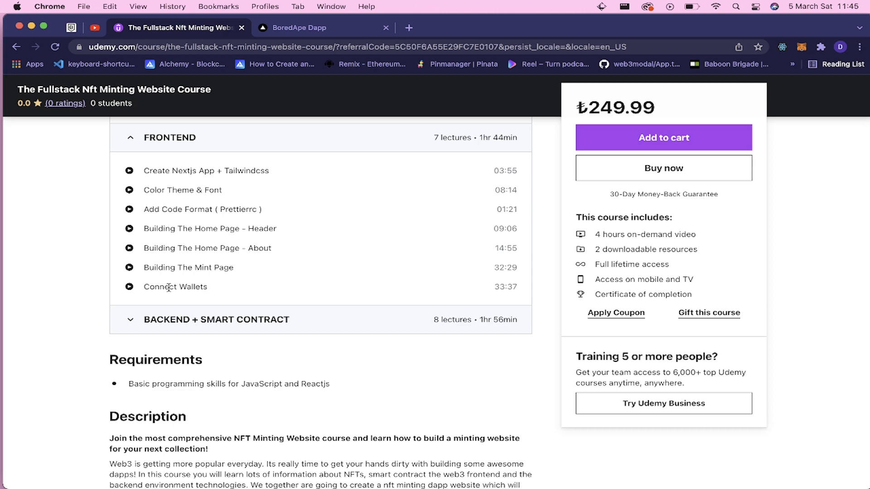
mouse_move(174, 324)
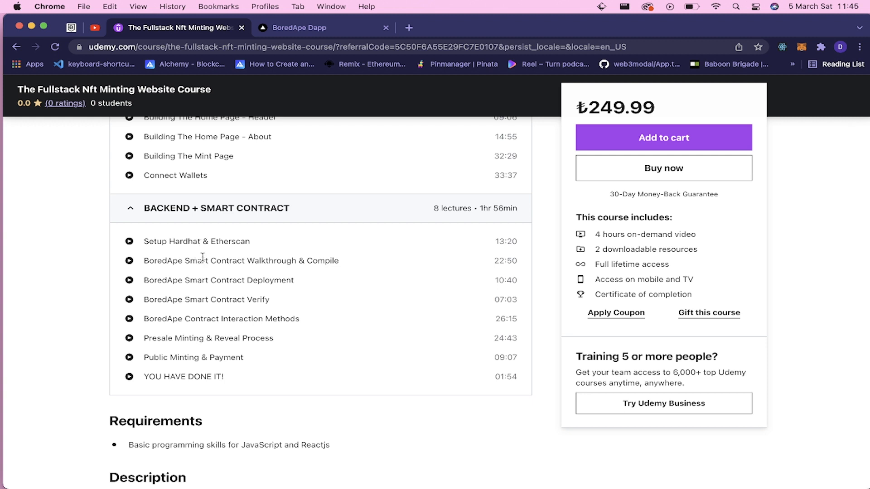
mouse_move(178, 272)
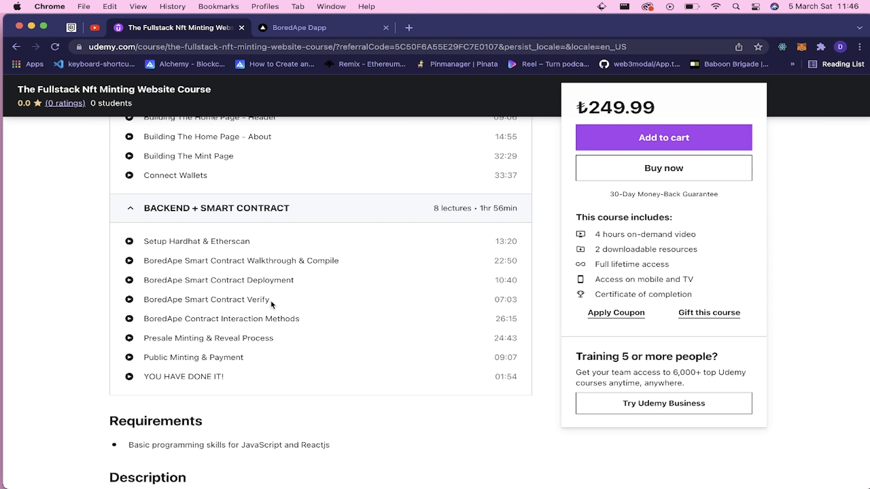
- Scroll past the eight Backend + Smart Contract lectures, Requirements and Description
scroll("down", 3)
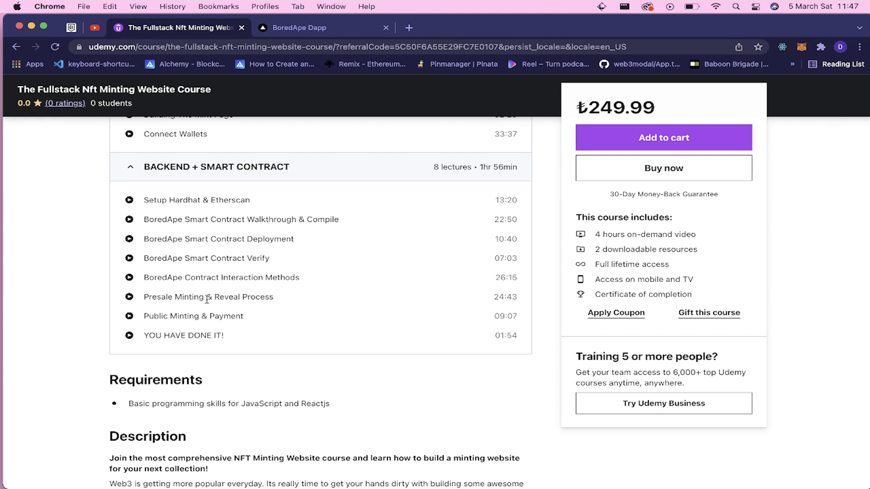
mouse_move(211, 315)
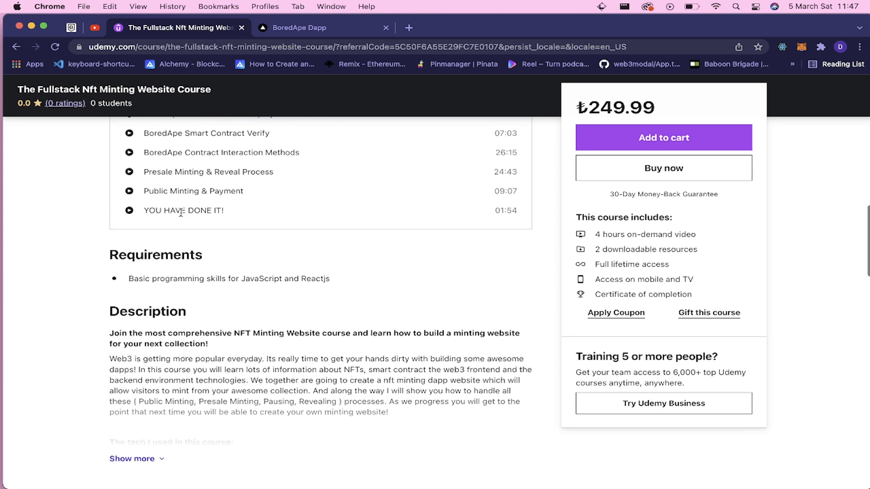
scroll("down", 3)
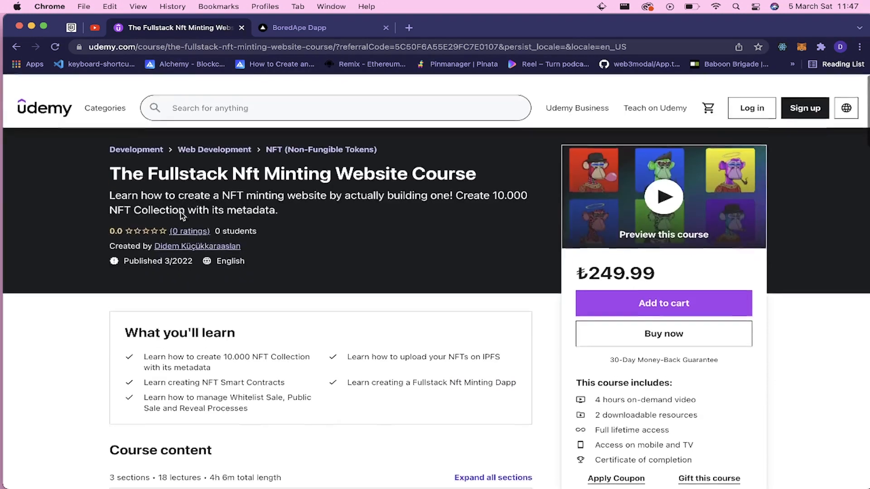
left_click(299, 27)
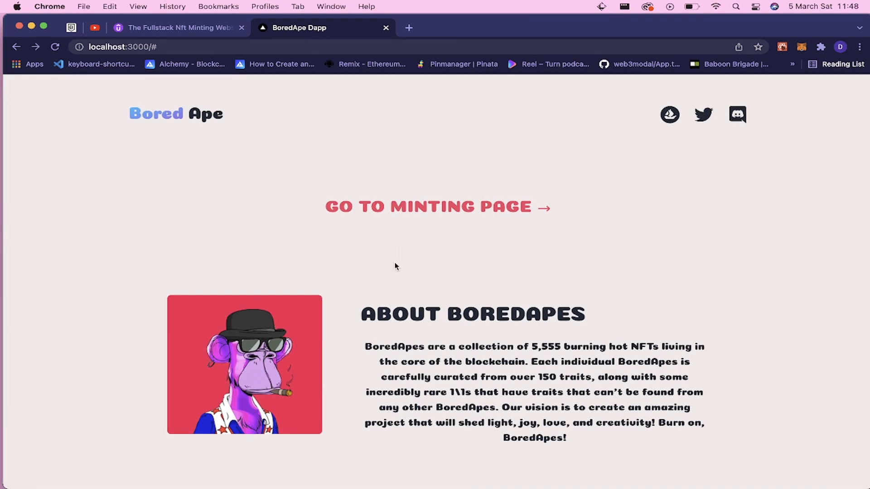
left_click(437, 206)
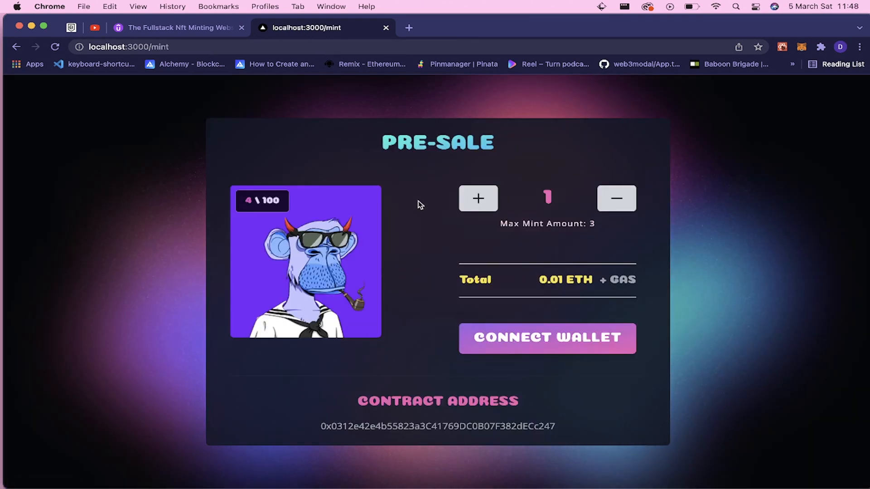
mouse_move(451, 171)
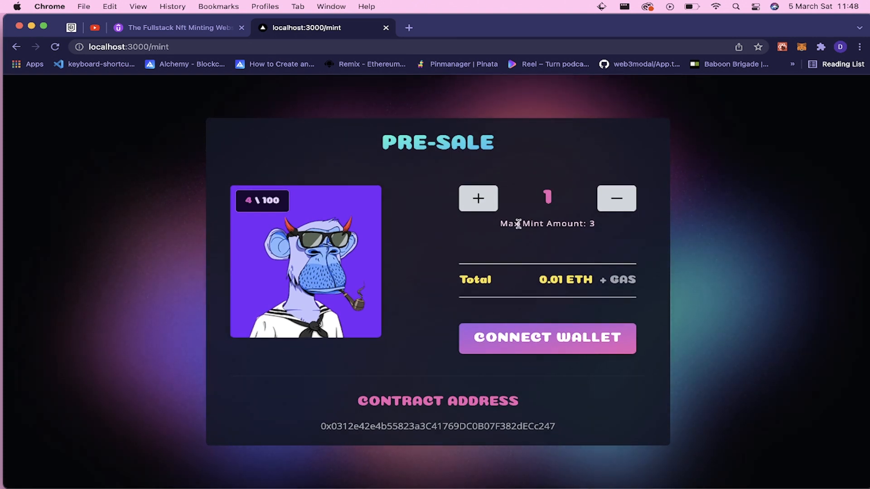
mouse_move(551, 291)
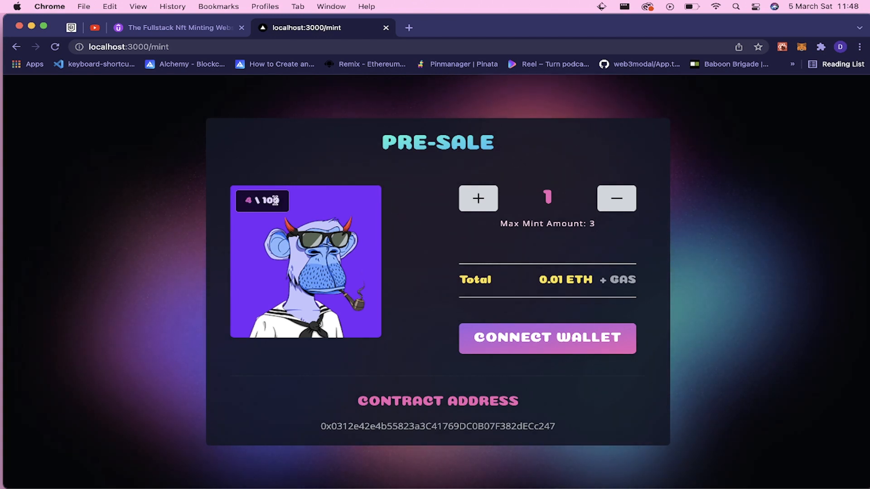
mouse_move(485, 331)
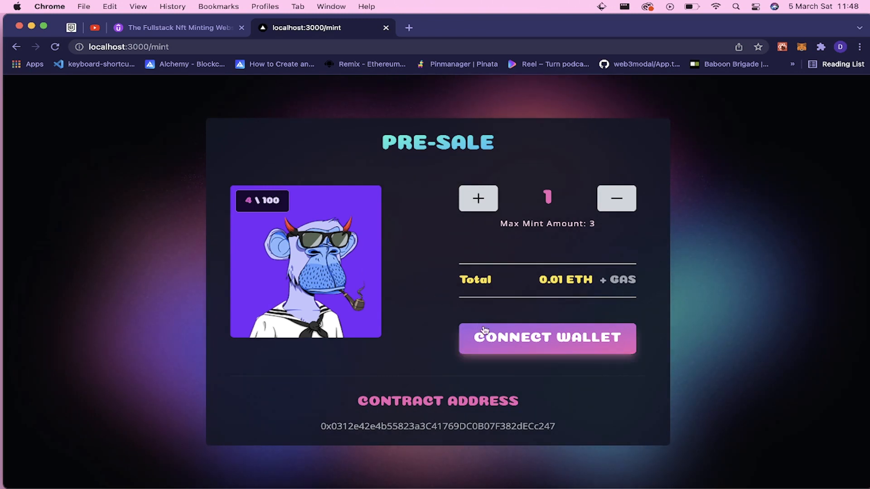
- Connect MetaMask as the dapp's wallet and open the extension
left_click(547, 338)
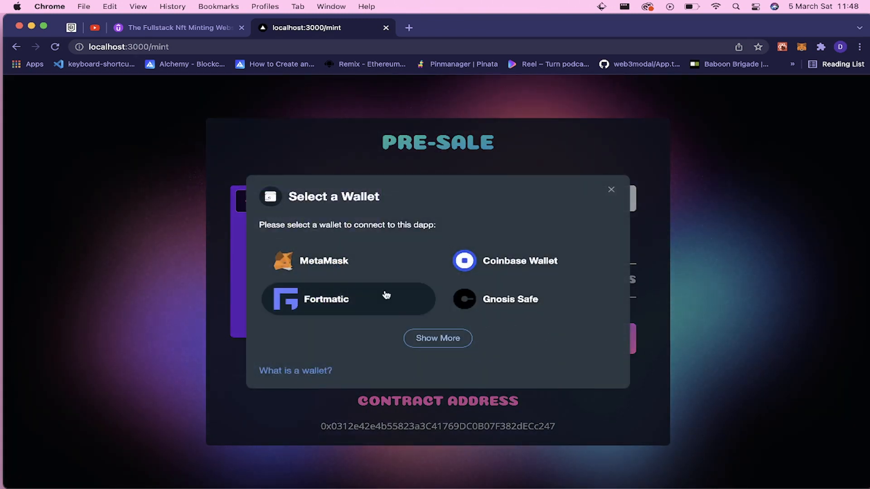
mouse_move(344, 267)
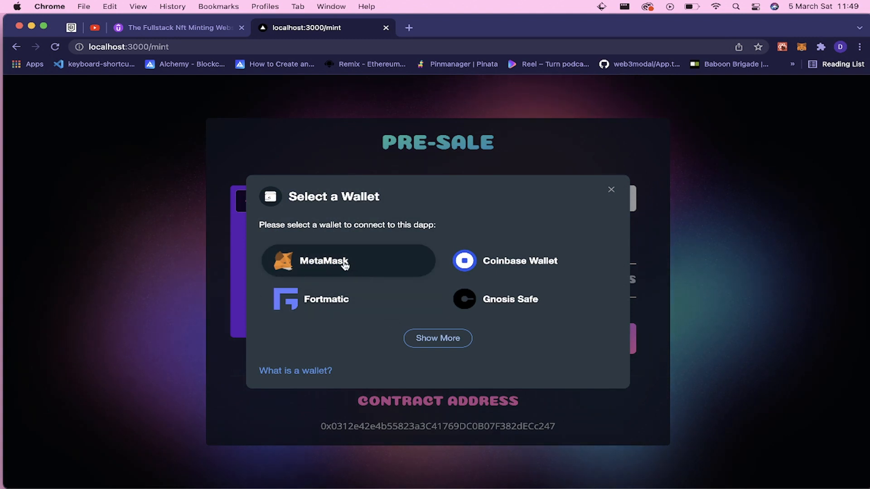
left_click(349, 261)
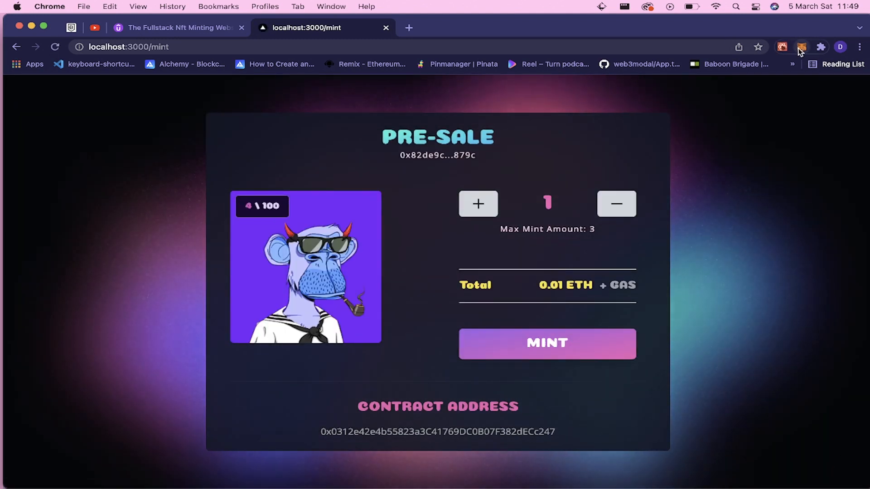
left_click(801, 47)
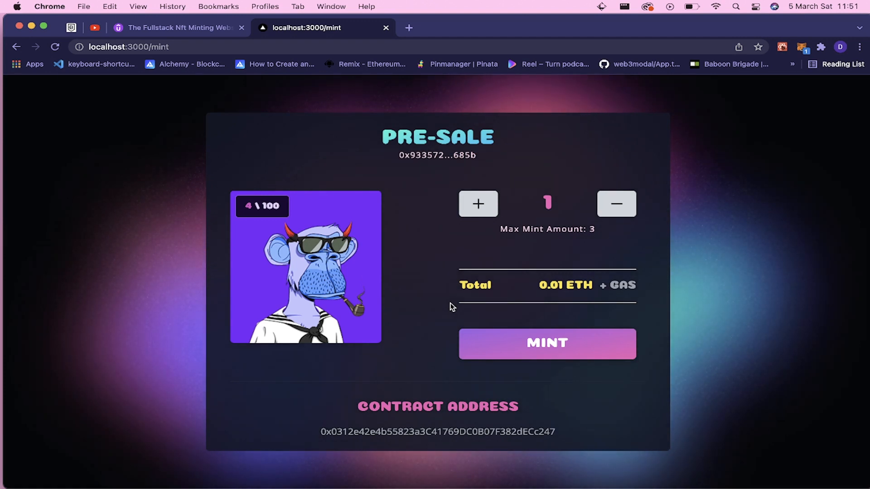
mouse_move(512, 320)
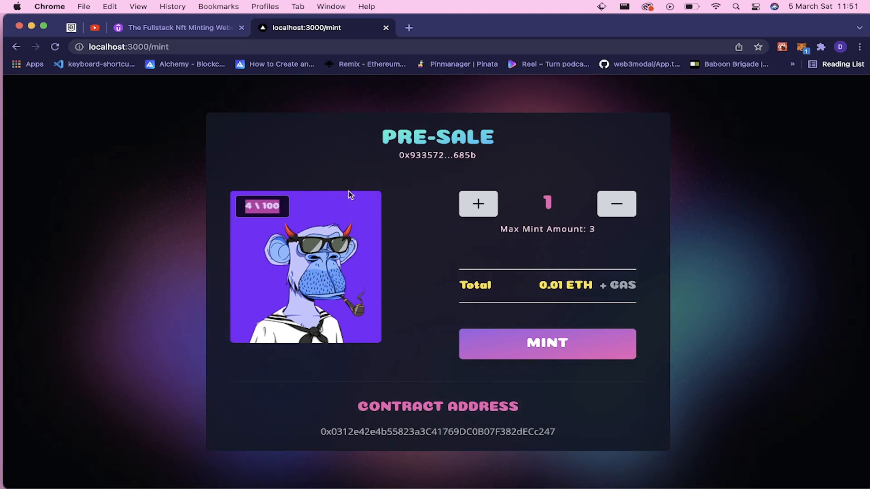
mouse_move(298, 306)
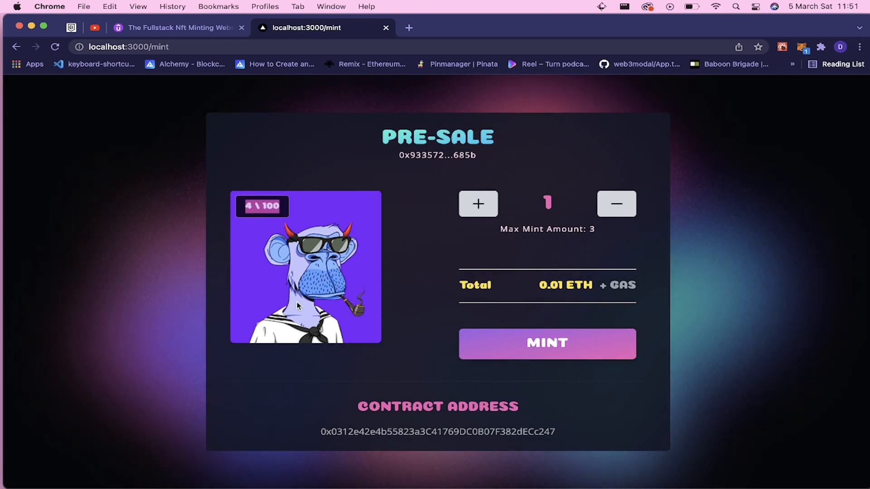
mouse_move(386, 187)
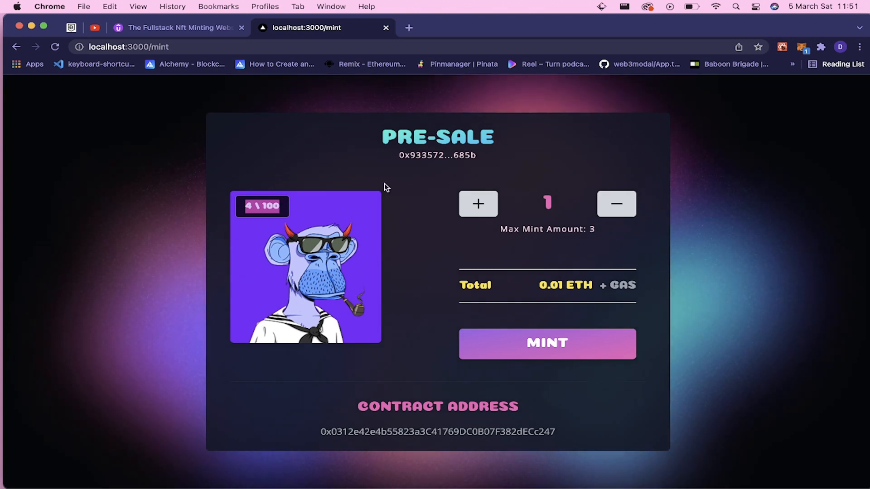
mouse_move(328, 375)
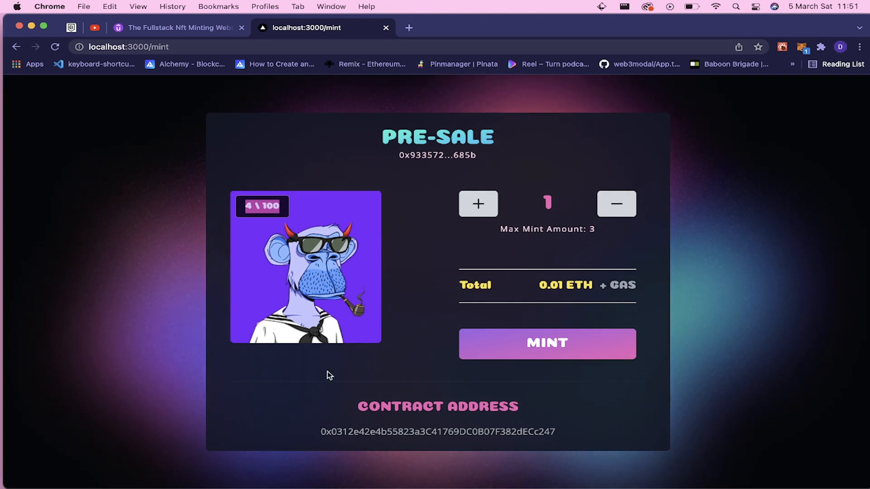
mouse_move(418, 241)
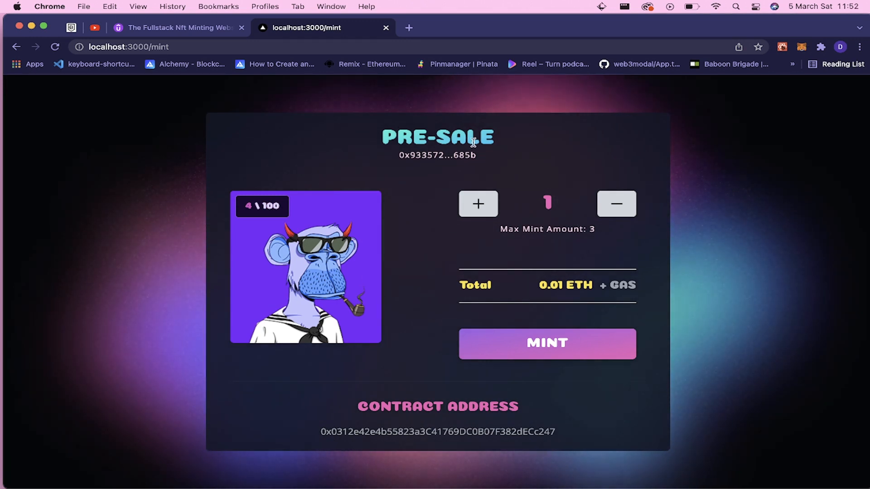
- Switch MetaMask to the Test account and attempt a mint, hitting the whitelist error
left_click(801, 47)
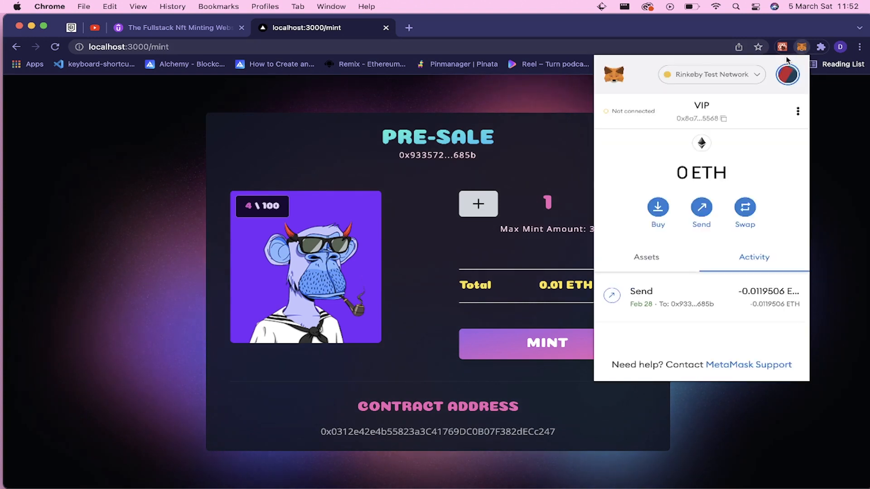
left_click(787, 74)
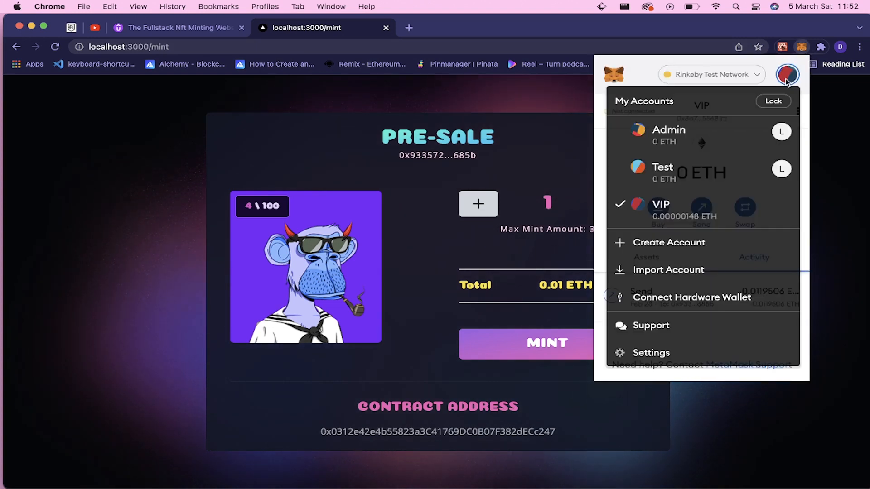
mouse_move(693, 146)
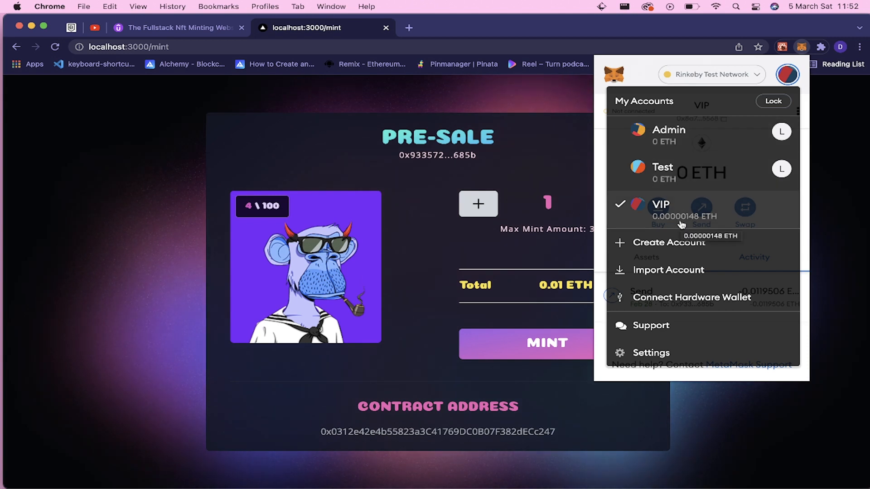
left_click(668, 129)
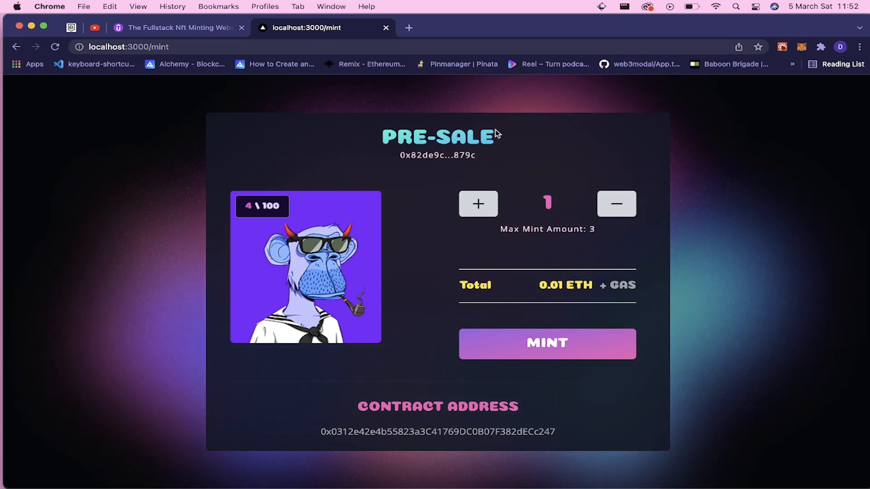
left_click(547, 343)
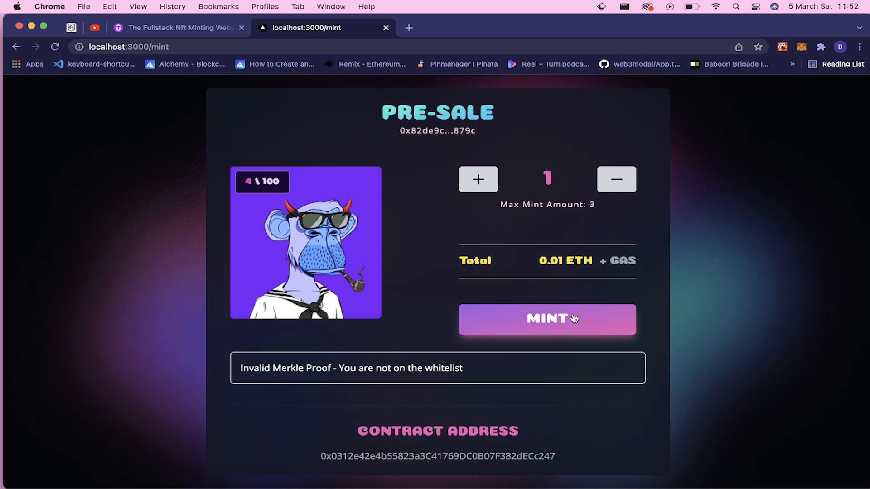
double_click(287, 368)
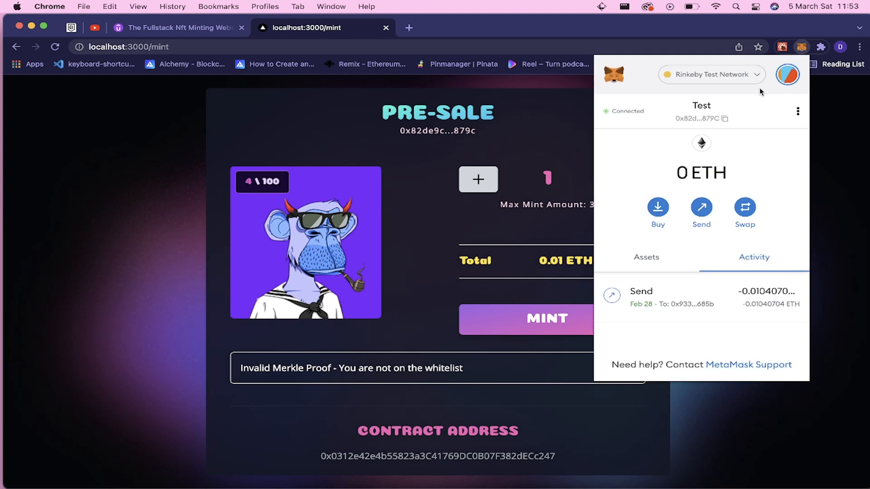
- Mint from the Admin account, then reject the insufficient-funds transaction
left_click(788, 74)
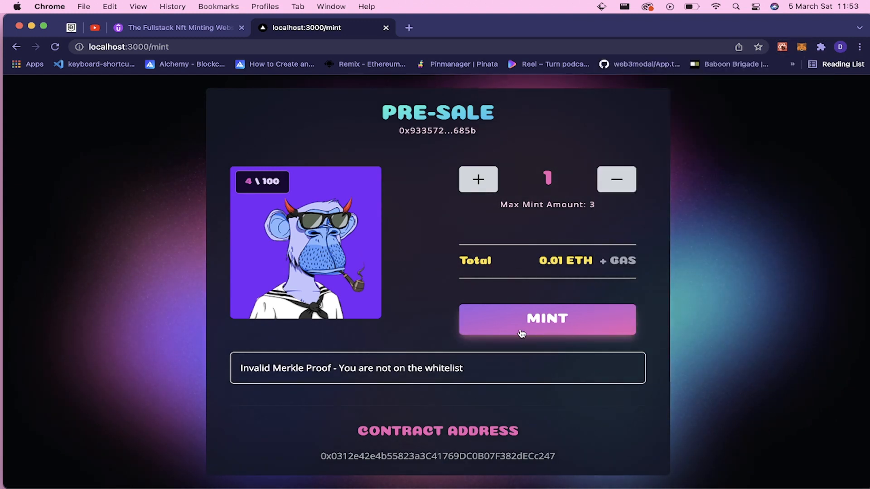
left_click(546, 319)
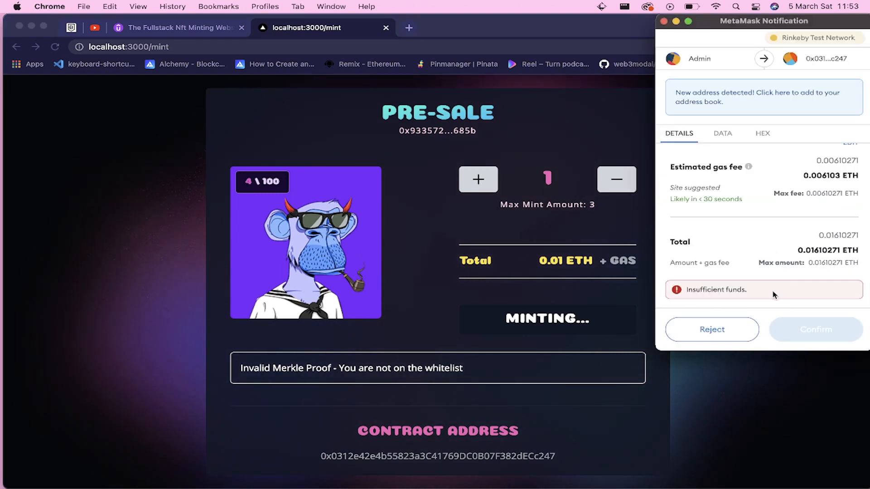
mouse_move(742, 289)
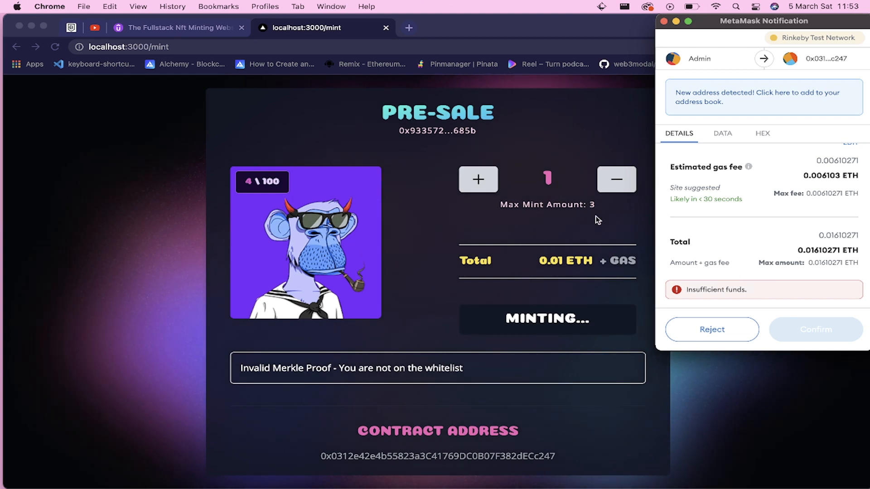
left_click(712, 330)
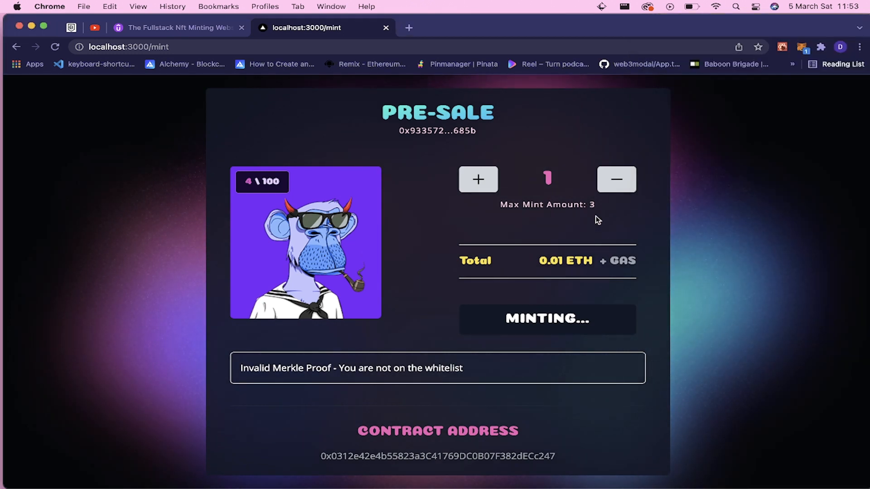